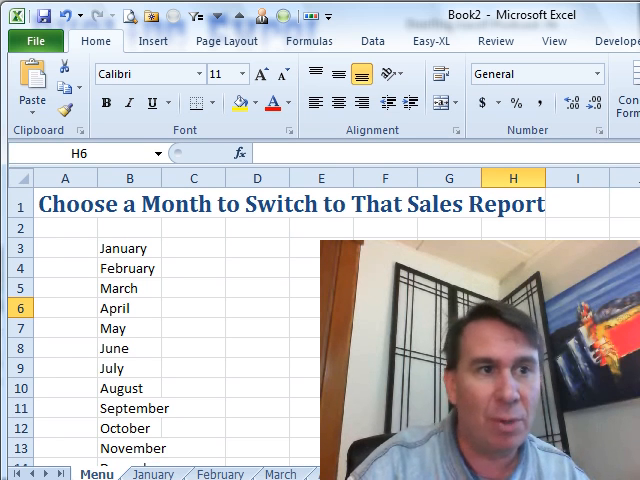
Browse the April and March entries between the Menu sheet and report tabs
{"action": "left_click", "coordinate": [154, 472]}
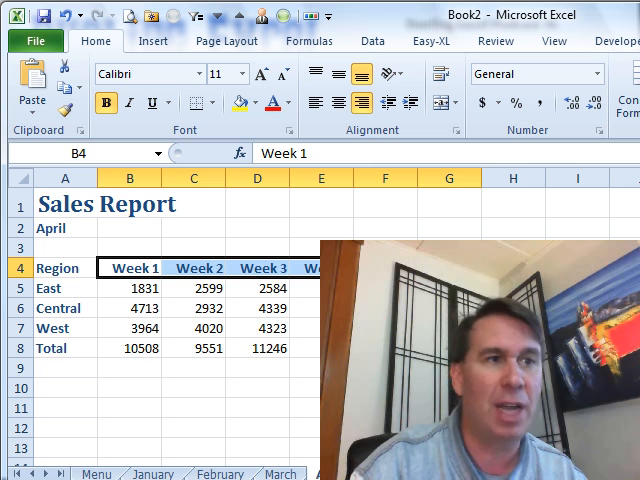
{"action": "left_click", "coordinate": [96, 472]}
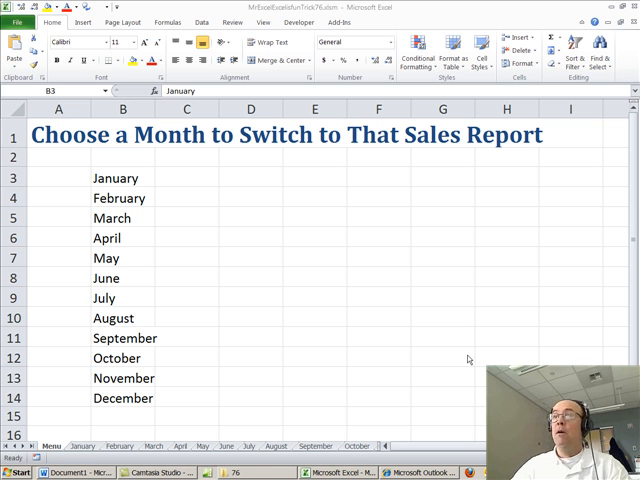
{"action": "mouse_move", "coordinate": [184, 230]}
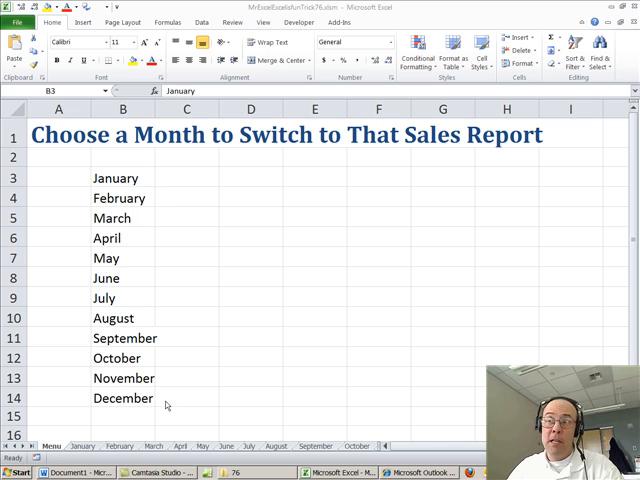
{"action": "mouse_move", "coordinate": [132, 318]}
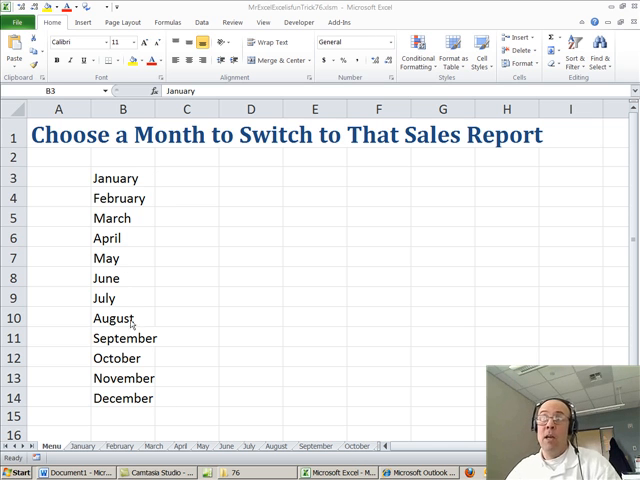
{"action": "left_click", "coordinate": [122, 218]}
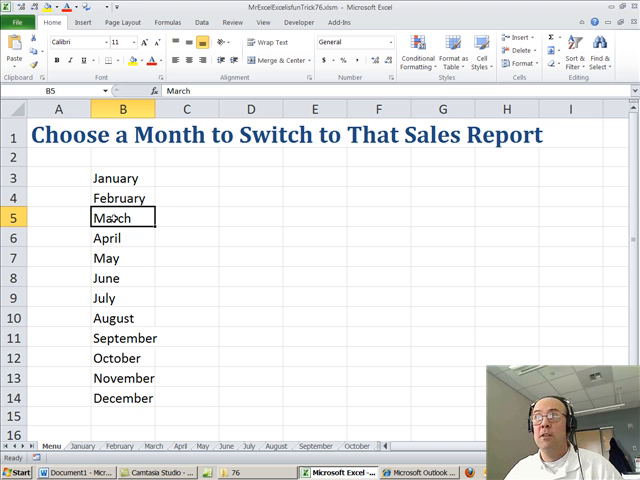
{"action": "left_click", "coordinate": [152, 444]}
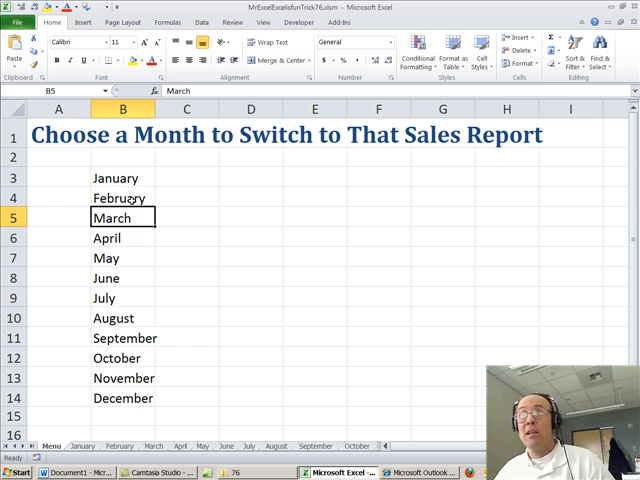
Select January in B3 and bring up the Insert commands
{"action": "left_click", "coordinate": [116, 176]}
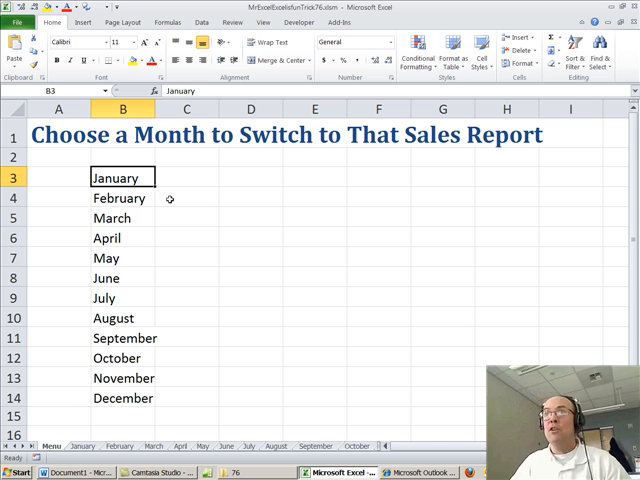
{"action": "mouse_move", "coordinate": [190, 18]}
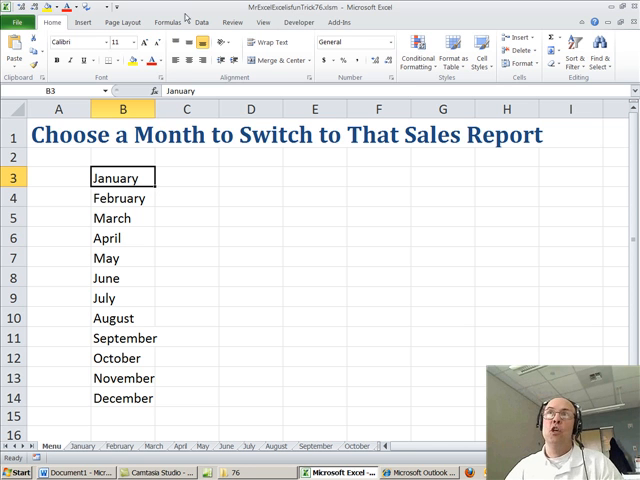
{"action": "left_click", "coordinate": [84, 22]}
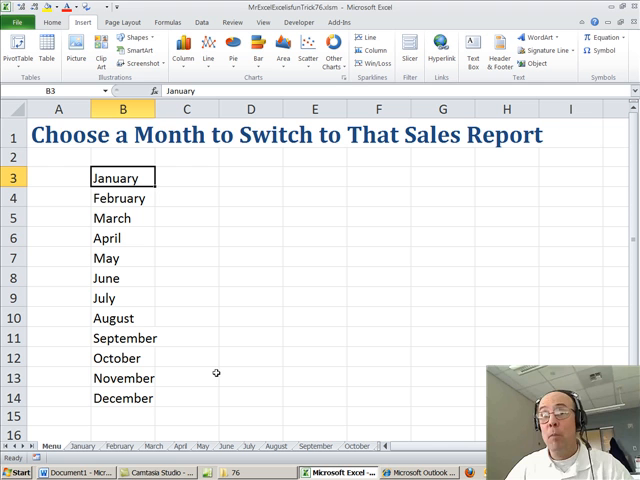
Hyperlink January to the January sheet via Place in This Document
{"action": "left_click", "coordinate": [436, 50]}
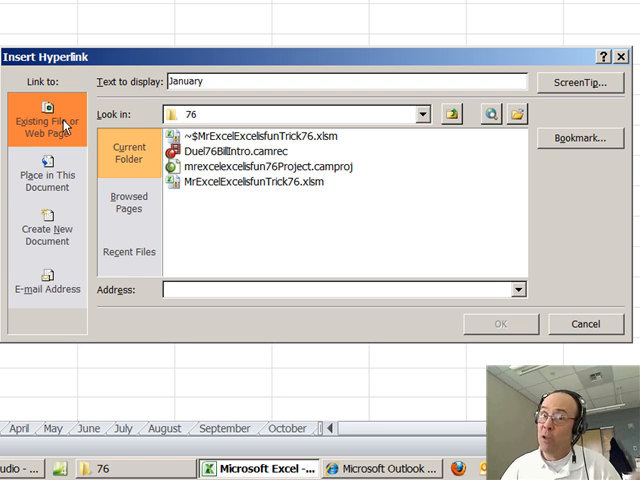
{"action": "mouse_move", "coordinate": [72, 130]}
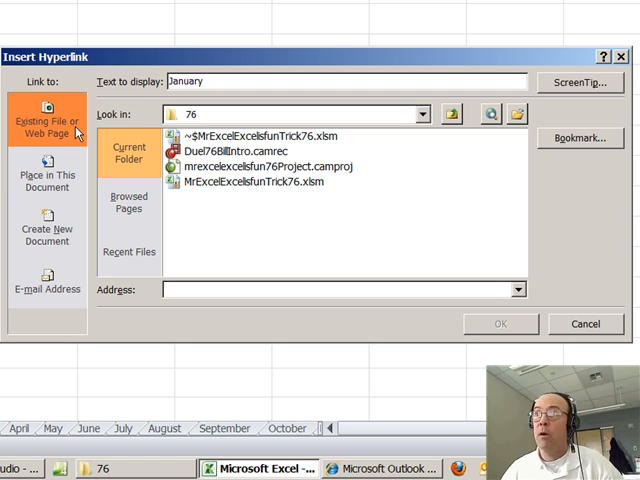
{"action": "mouse_move", "coordinate": [328, 290]}
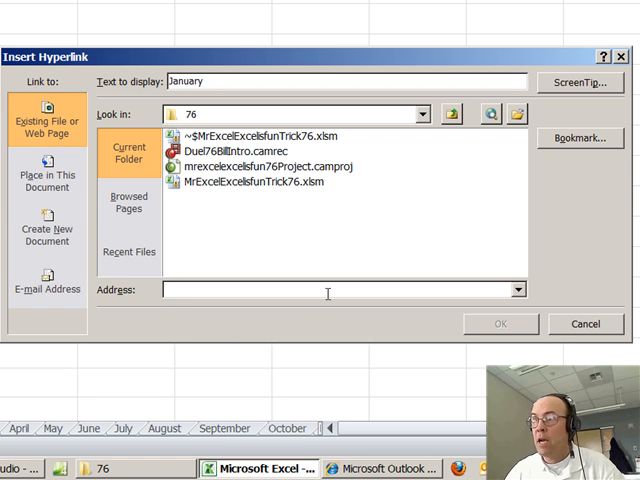
{"action": "left_click", "coordinate": [48, 176]}
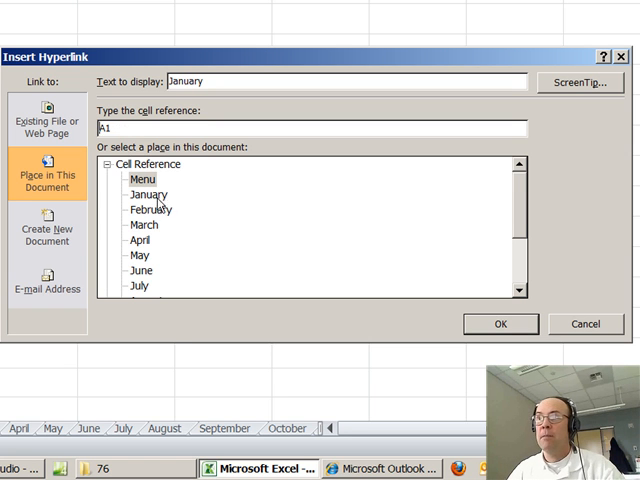
{"action": "left_click", "coordinate": [148, 194]}
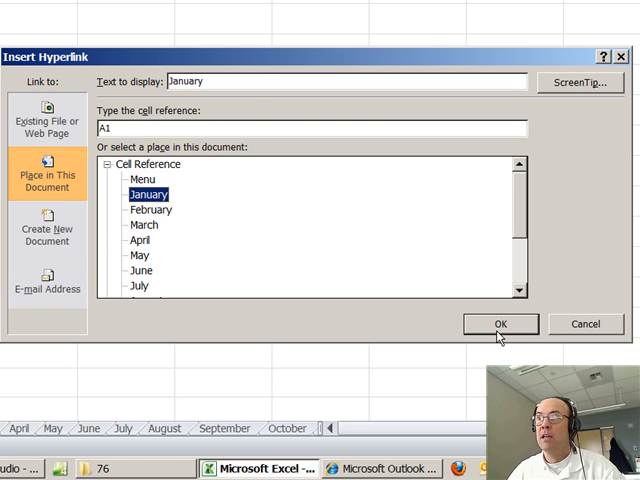
{"action": "left_click", "coordinate": [500, 324]}
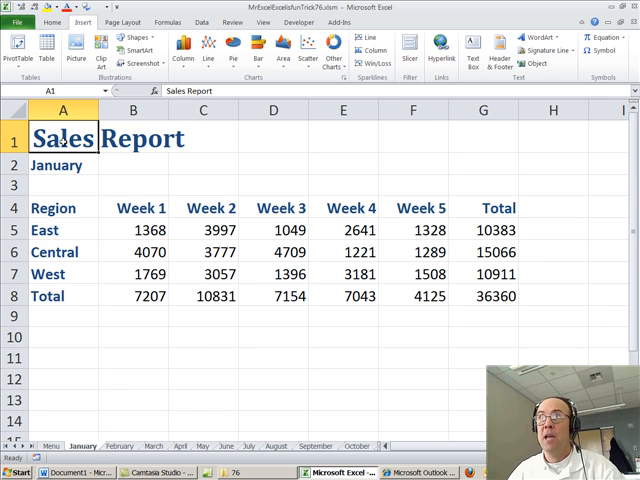
Back on Menu, hyperlink February in B4 to the February sheet
{"action": "left_click", "coordinate": [52, 446]}
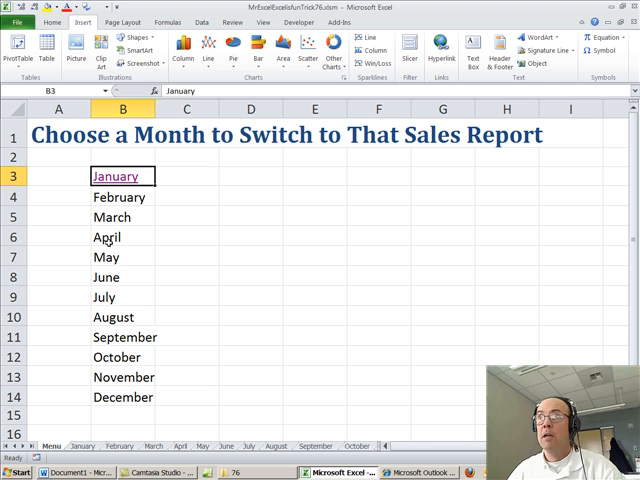
{"action": "left_click", "coordinate": [122, 196]}
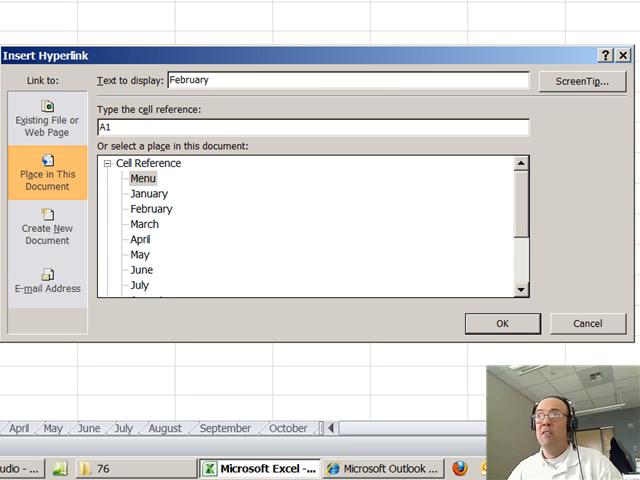
{"action": "left_click", "coordinate": [140, 176]}
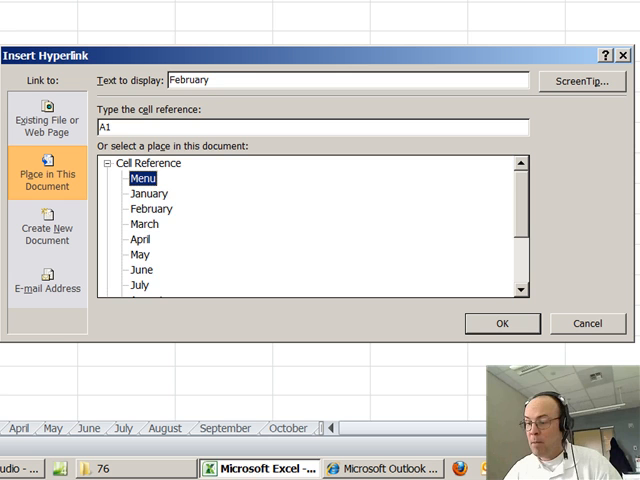
{"action": "left_click", "coordinate": [152, 208]}
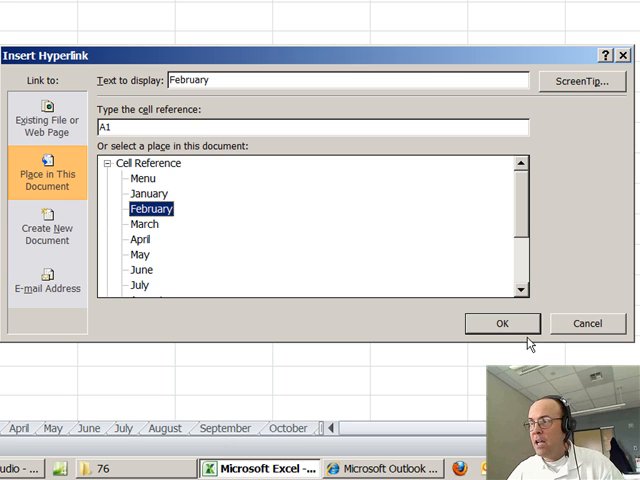
{"action": "mouse_move", "coordinate": [284, 152]}
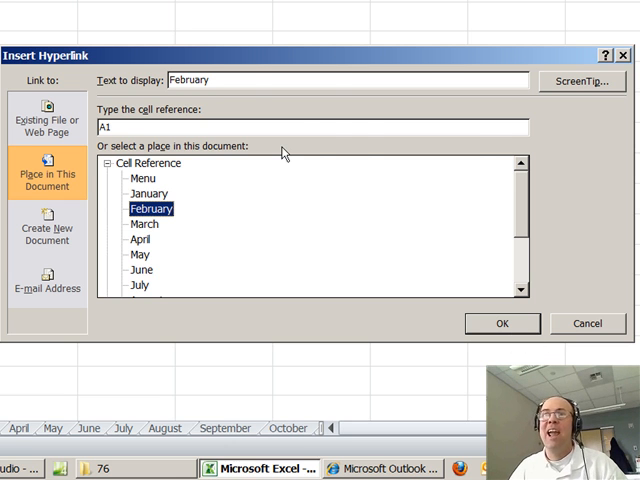
{"action": "left_click", "coordinate": [502, 324]}
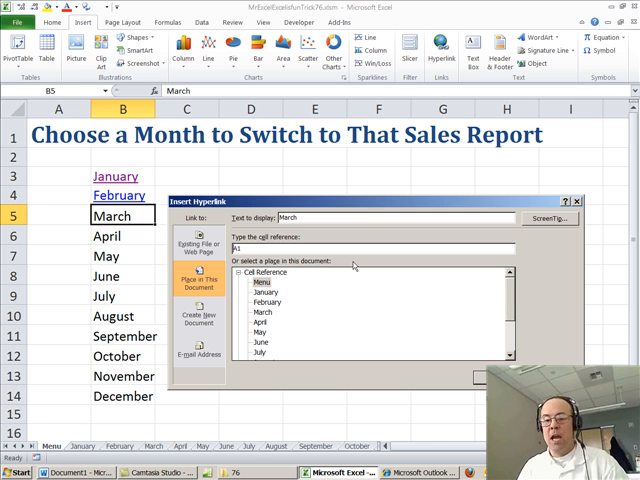
Hyperlink March, April, June, July, August and November to their matching report sheets
{"action": "left_click", "coordinate": [266, 300]}
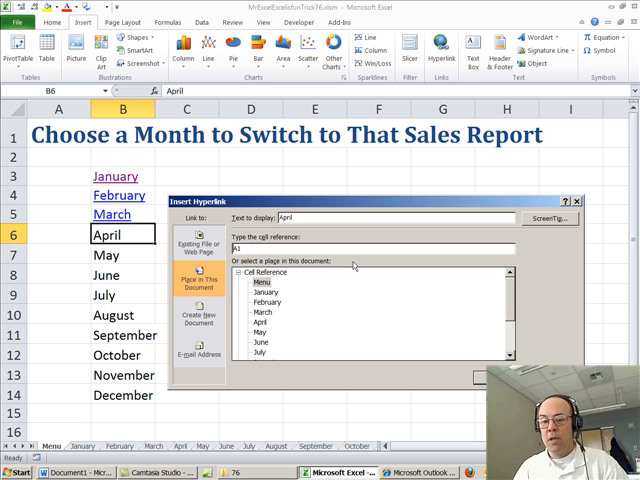
{"action": "left_click", "coordinate": [262, 322]}
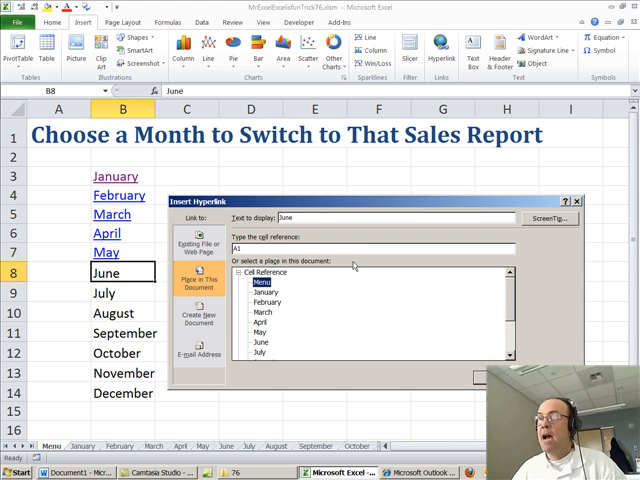
{"action": "left_click", "coordinate": [472, 378]}
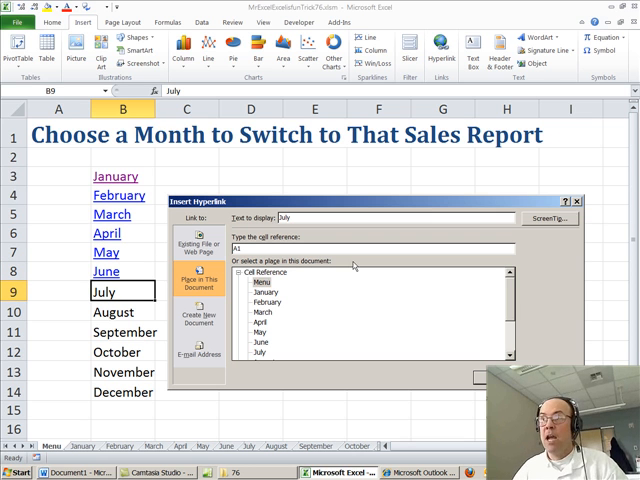
{"action": "left_click", "coordinate": [268, 292]}
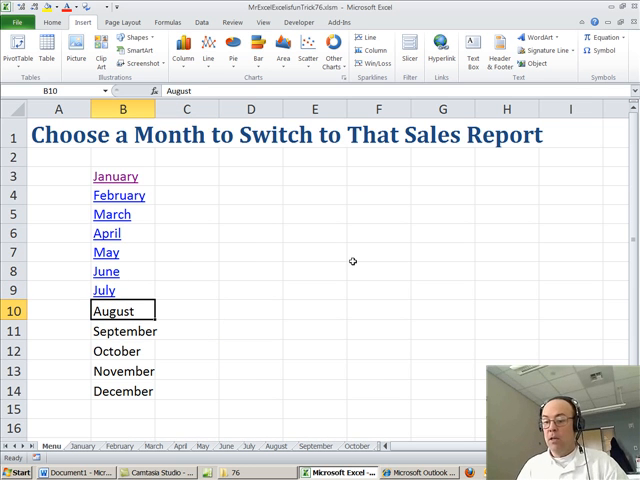
{"action": "left_click", "coordinate": [442, 50]}
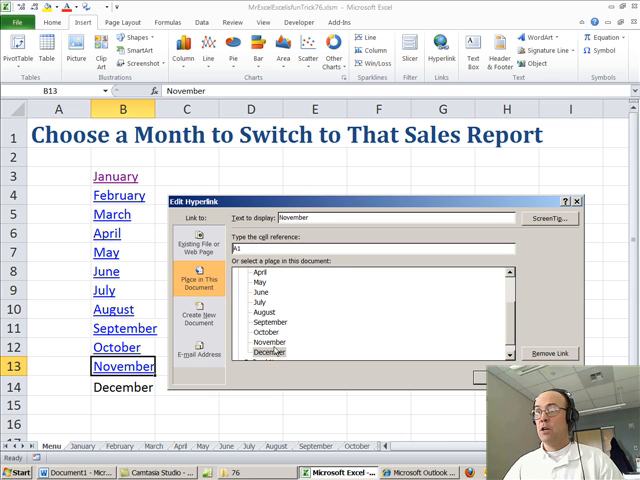
{"action": "left_click", "coordinate": [272, 342]}
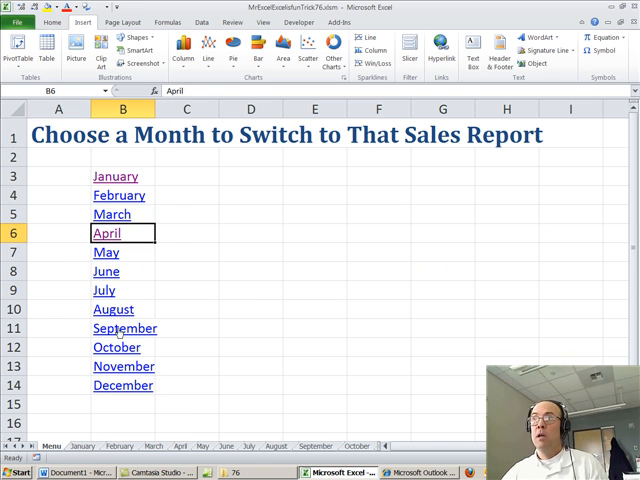
Follow the September link to its report, then switch to the January sheet
{"action": "left_click", "coordinate": [122, 328]}
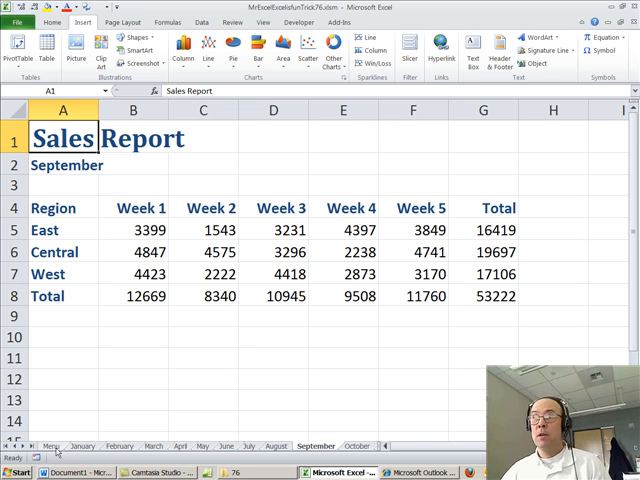
{"action": "left_click", "coordinate": [80, 446]}
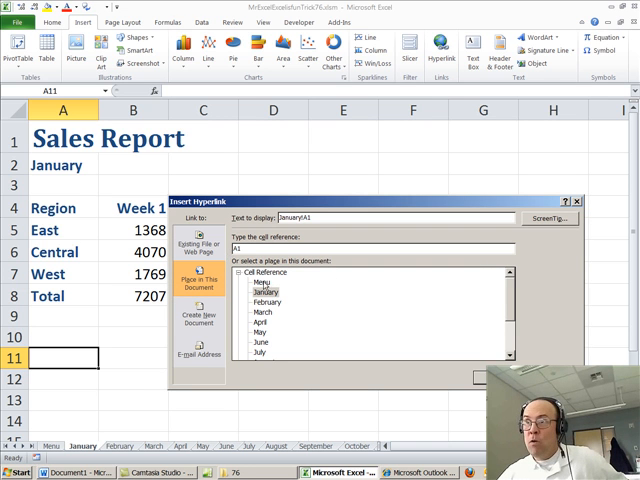
Target the January link at the Menu sheet with display text Back To Menu
{"action": "left_click", "coordinate": [264, 288]}
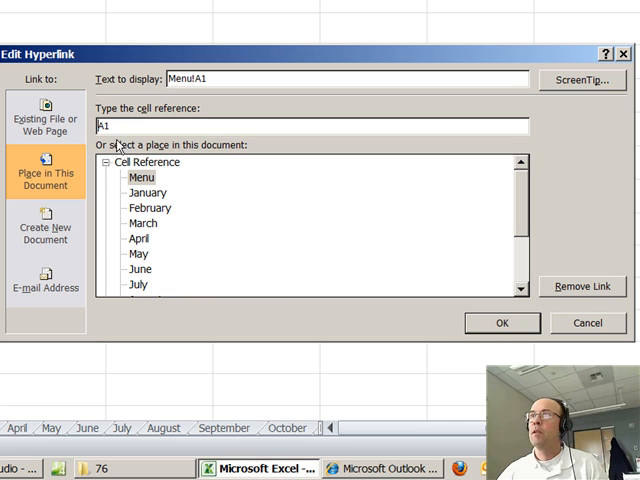
{"action": "mouse_move", "coordinate": [110, 136]}
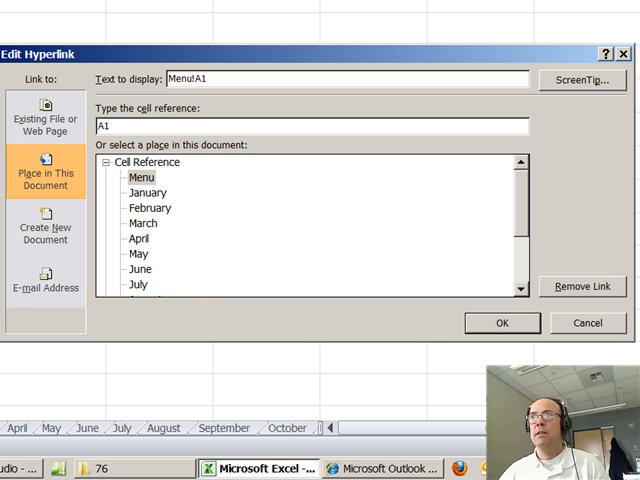
{"action": "mouse_move", "coordinate": [124, 92]}
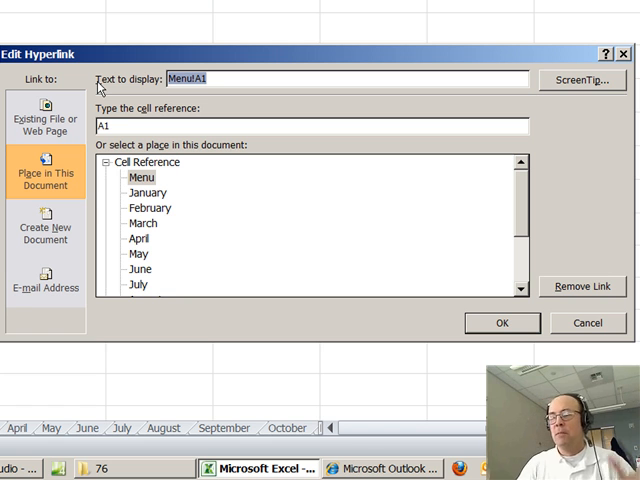
{"action": "type", "text": "Bad"}
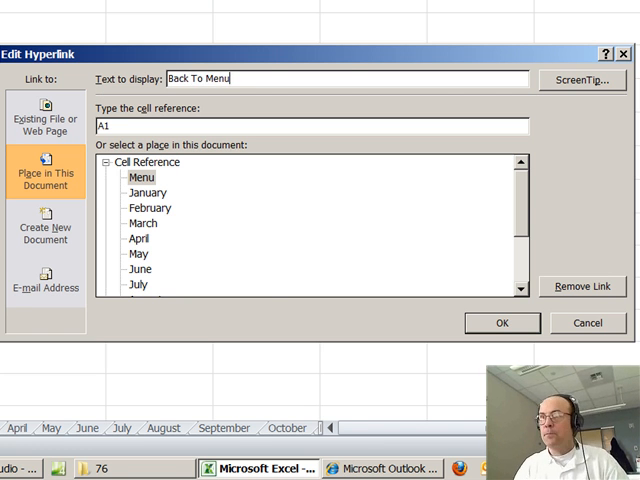
{"action": "left_click", "coordinate": [502, 324]}
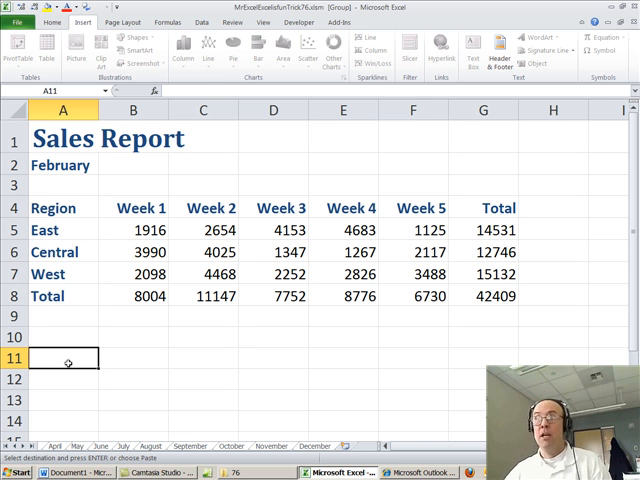
Fill Back To Menu into A11 across the grouped sheets and check May and November
{"action": "type", "text": "Back To Menu"}
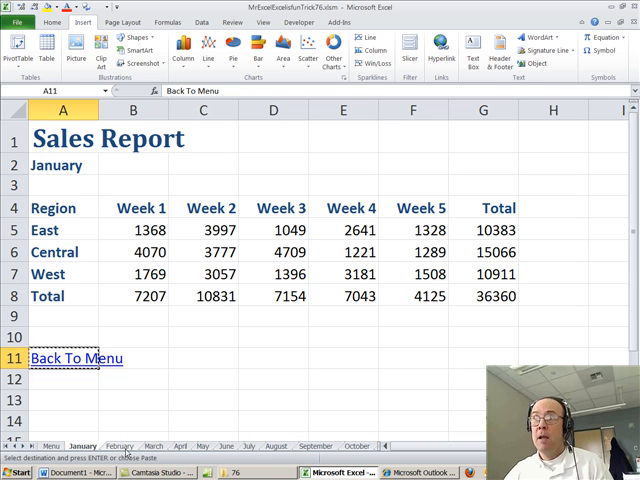
{"action": "left_click", "coordinate": [204, 446]}
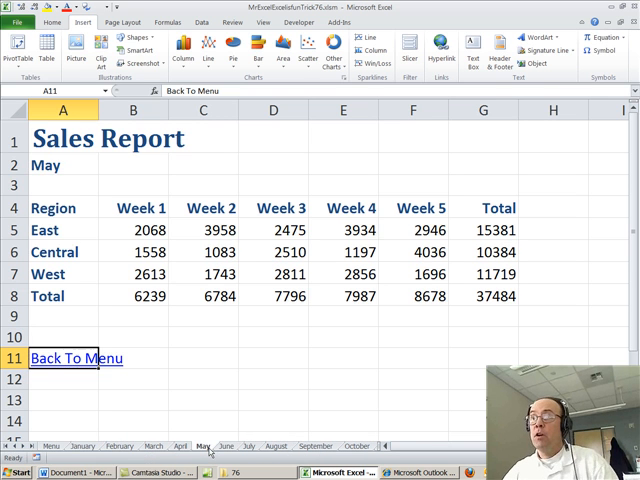
{"action": "left_click", "coordinate": [74, 358]}
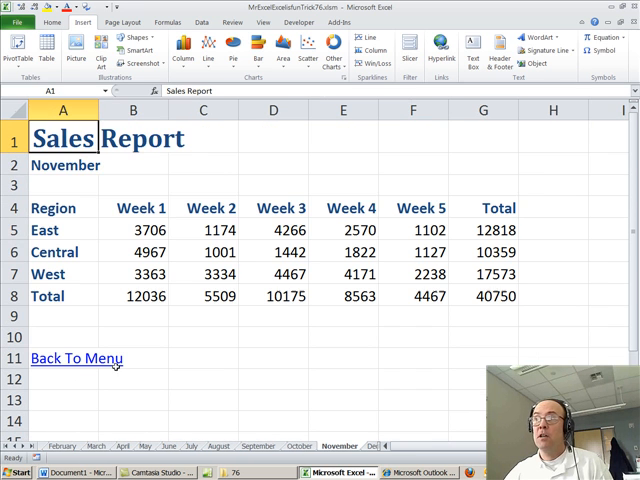
{"action": "left_click", "coordinate": [62, 358]}
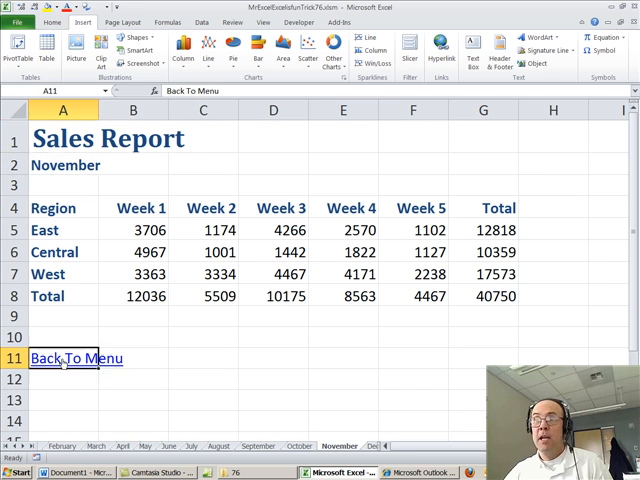
{"action": "left_click", "coordinate": [76, 358]}
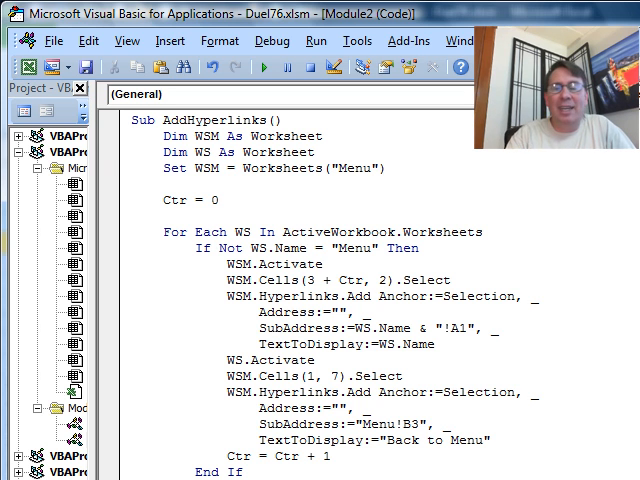
{"action": "left_click", "coordinate": [330, 264]}
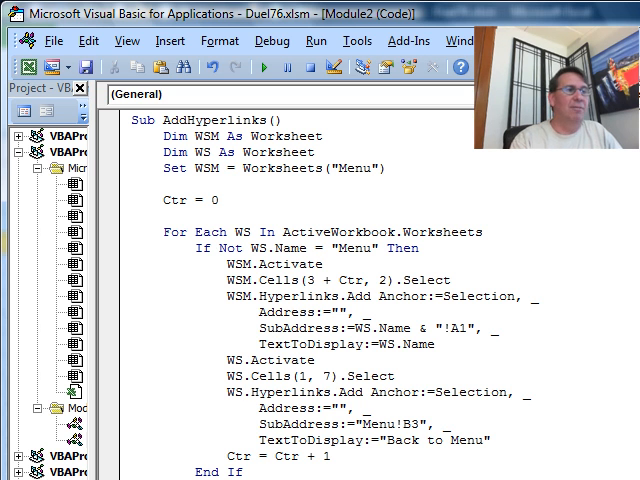
{"action": "scroll", "scroll_direction": "down", "scroll_amount": 3}
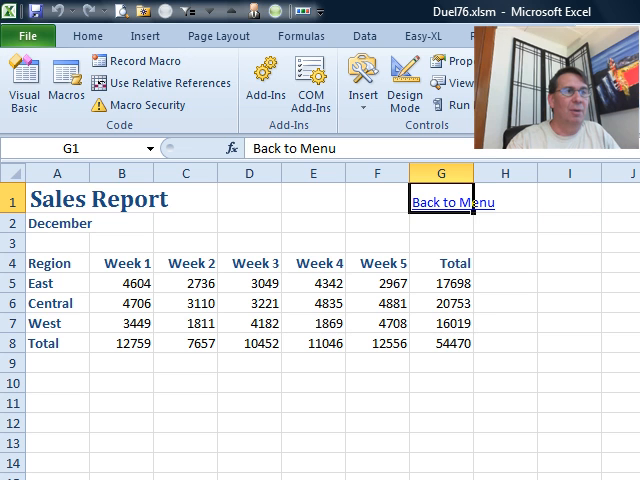
{"action": "mouse_move", "coordinate": [452, 202]}
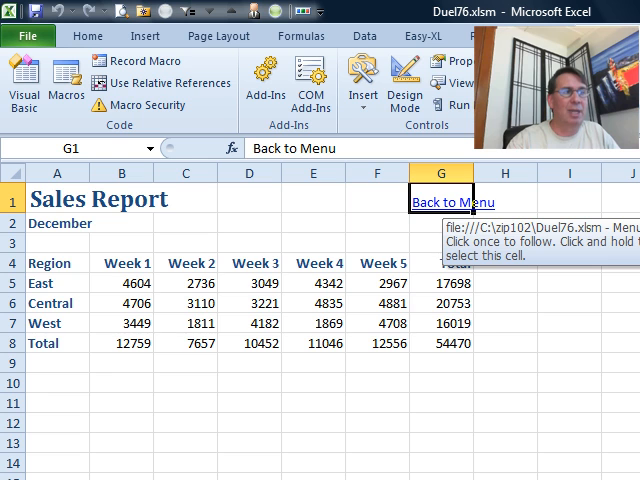
Switch to the March report sheet to see its Back to Menu link
{"action": "left_click", "coordinate": [450, 202]}
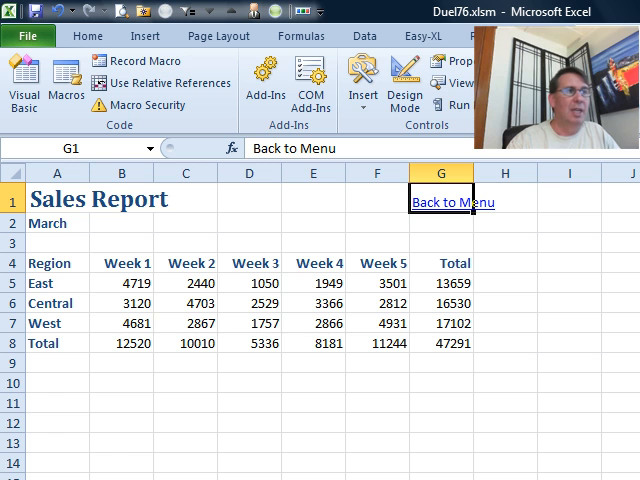
Run the AddHyperlinks macro from the Macros list and return to the Menu sheet
{"action": "left_click", "coordinate": [452, 202]}
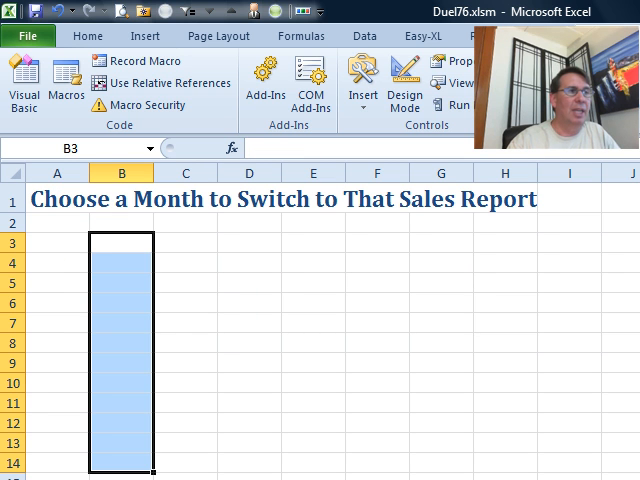
{"action": "left_click", "coordinate": [66, 84]}
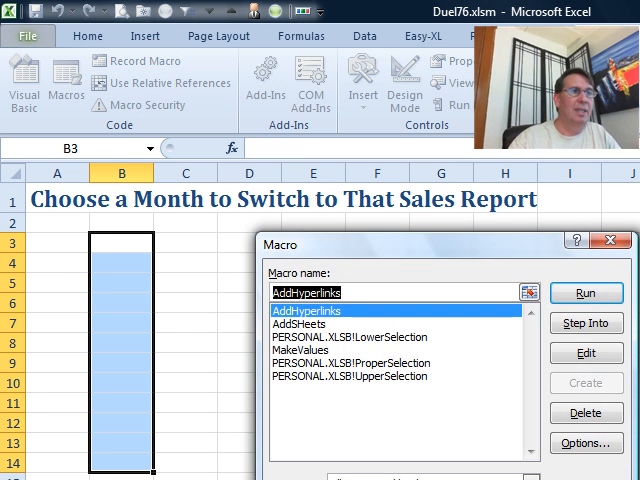
{"action": "left_click", "coordinate": [584, 284]}
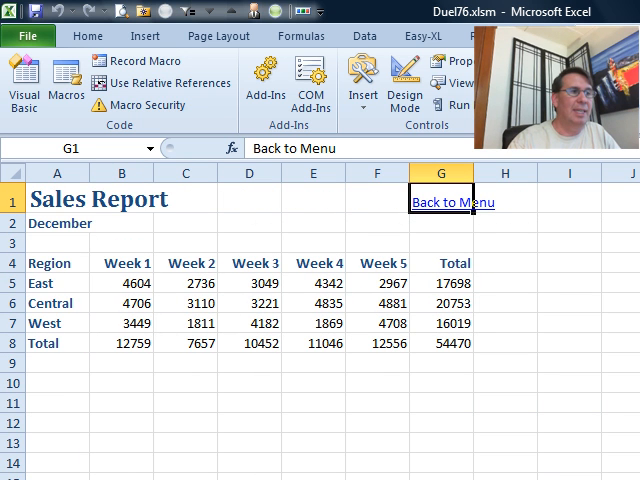
{"action": "left_click", "coordinate": [460, 200]}
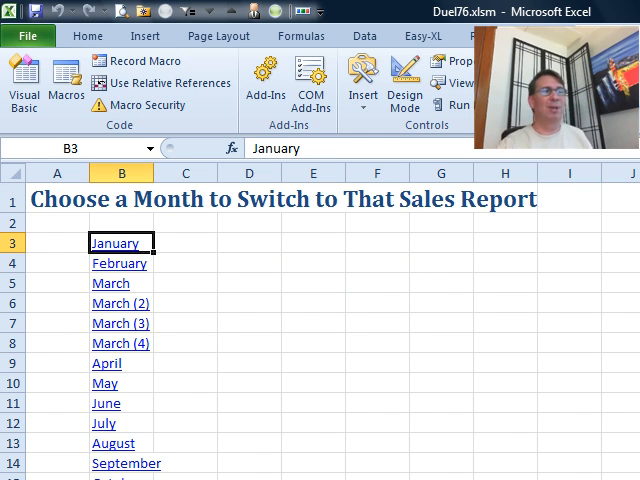